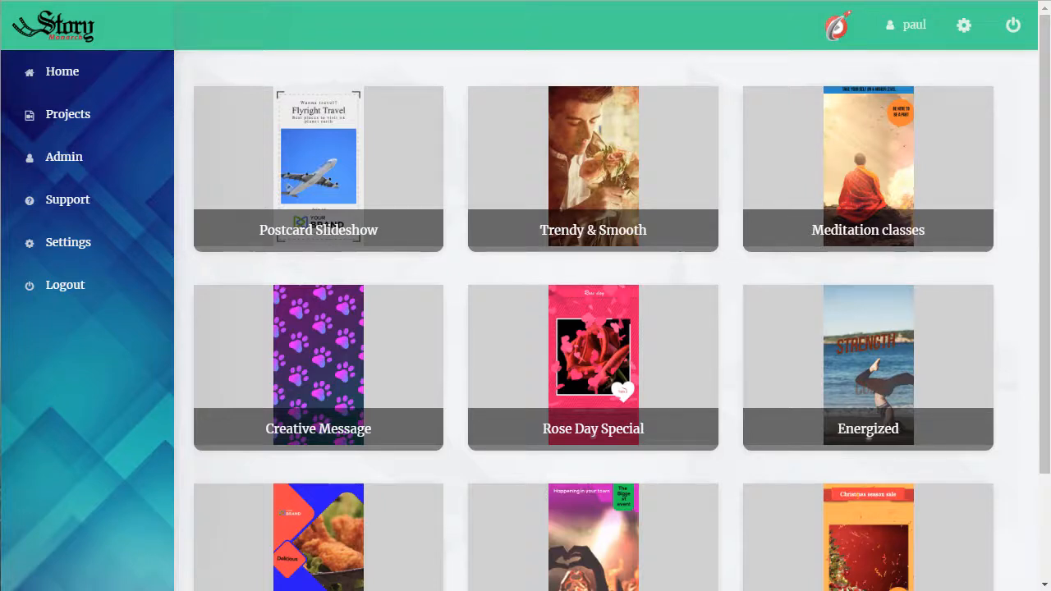
mouse_move(283, 9)
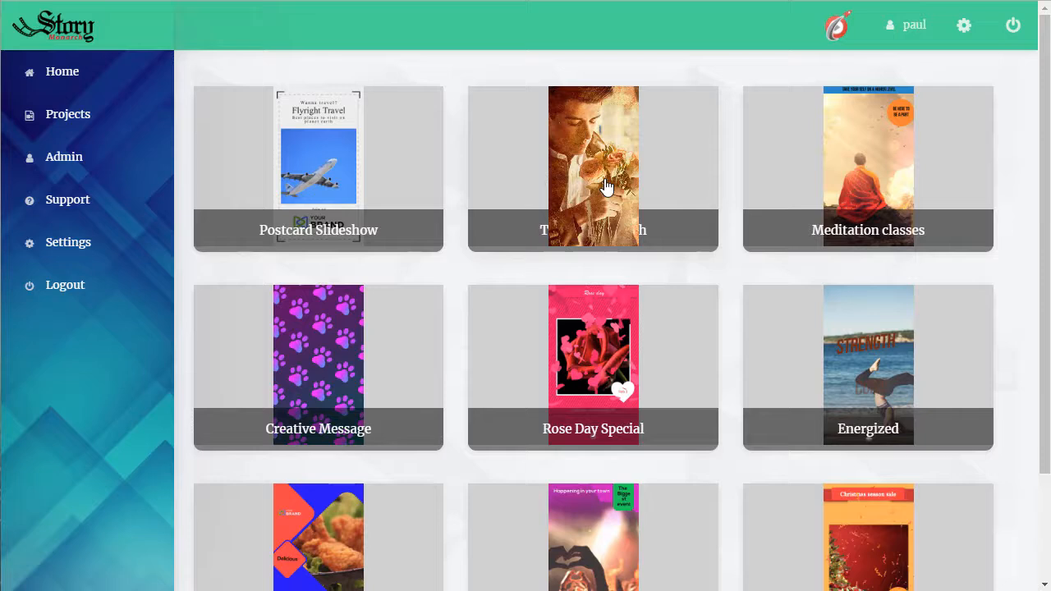
mouse_move(1038, 189)
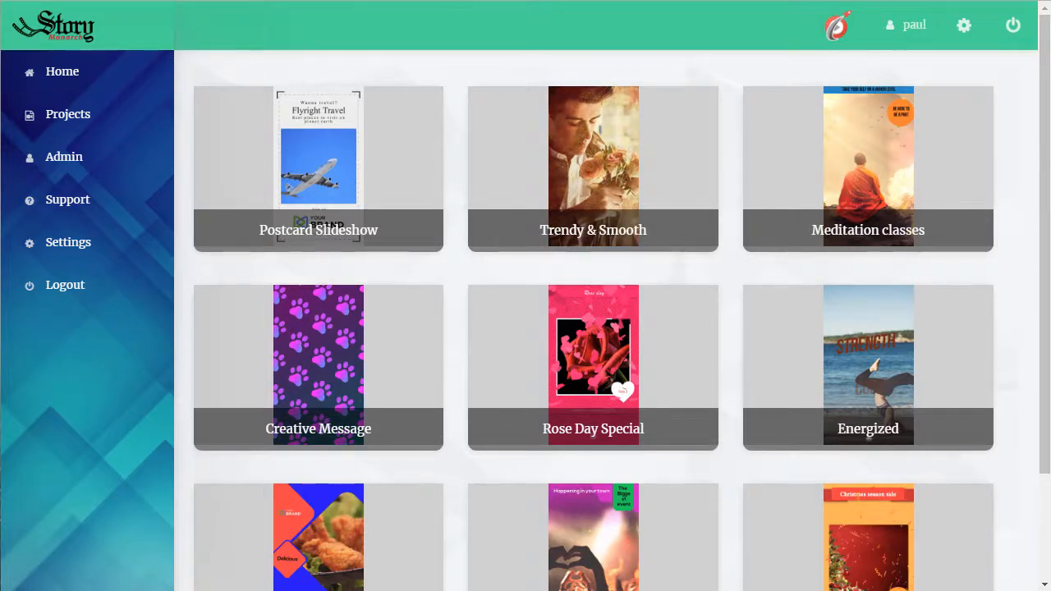
Preview the Postcard Slideshow template and pause it at three seconds
left_click(318, 165)
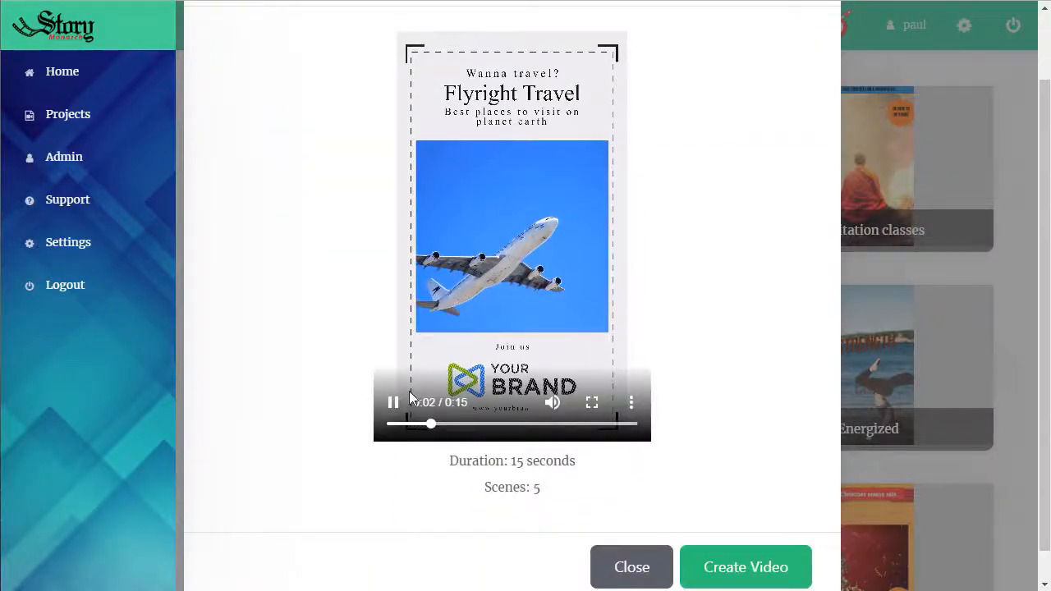
left_click(393, 402)
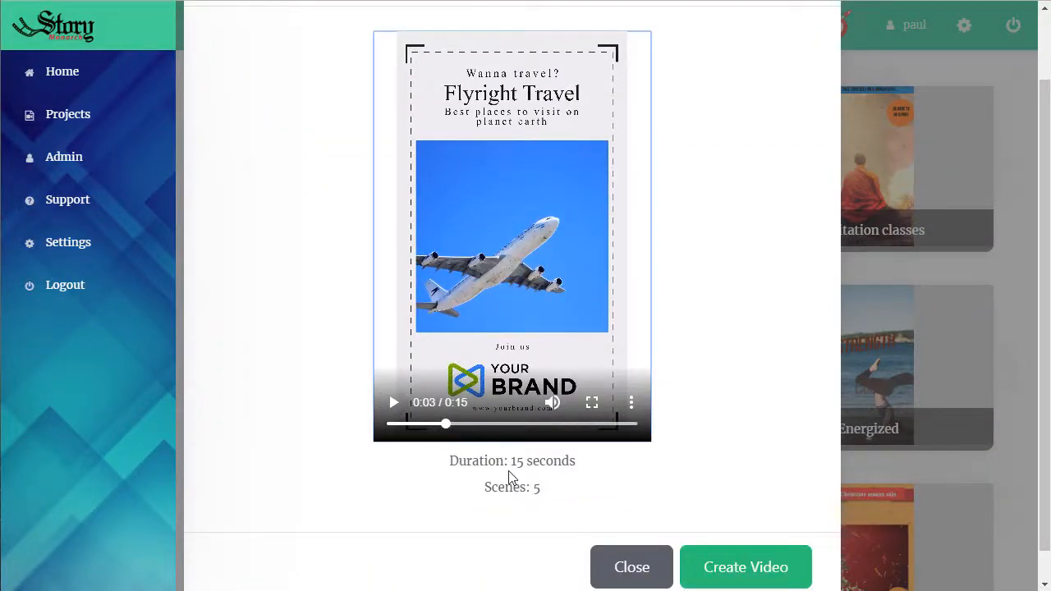
mouse_move(540, 447)
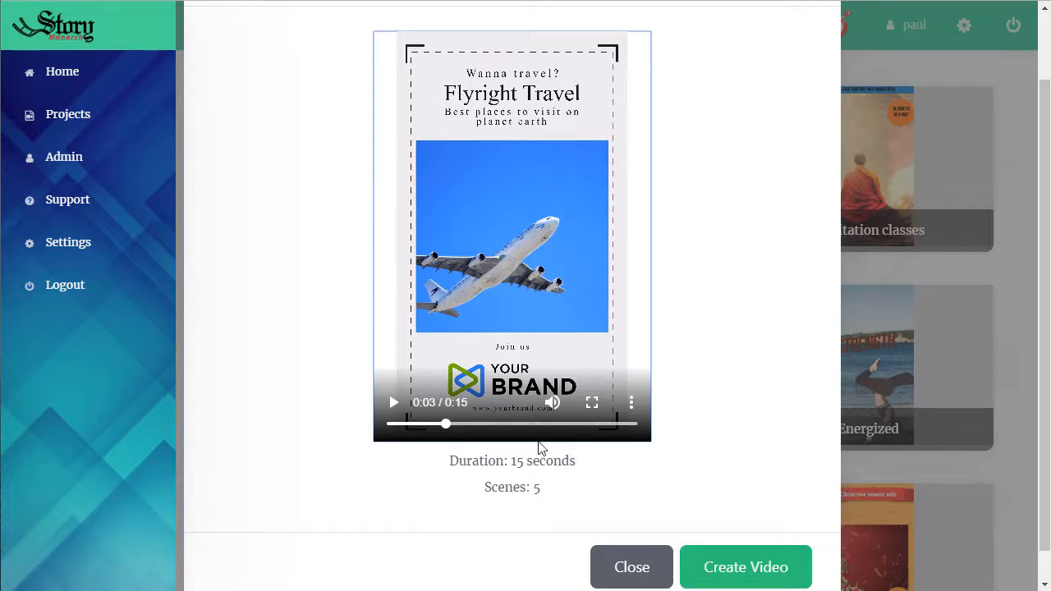
scroll("down", 3)
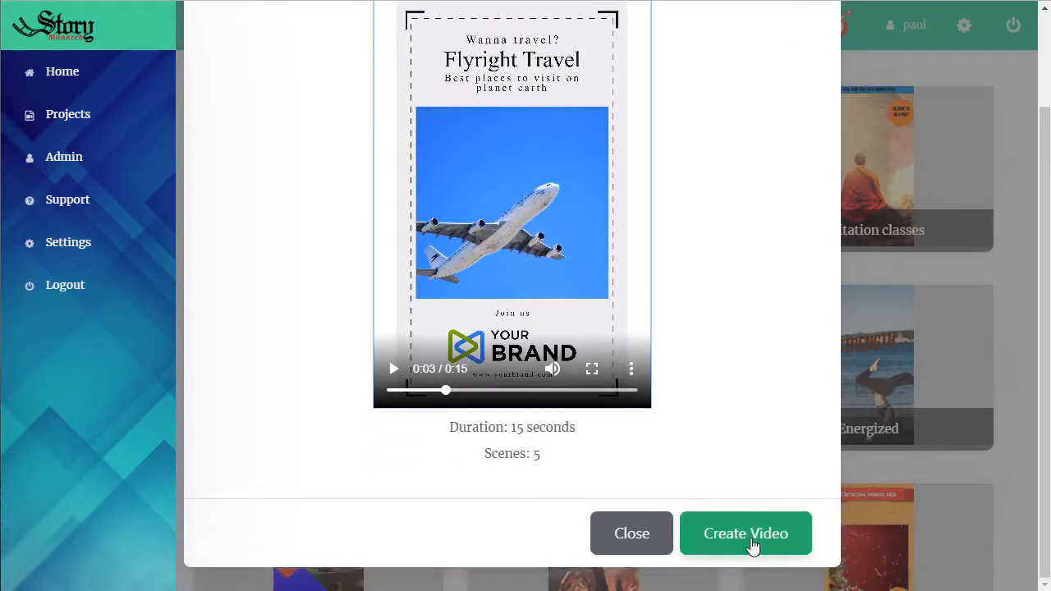
Create a video from the Postcard Slideshow template, opening Scene 1 in the editor
left_click(745, 533)
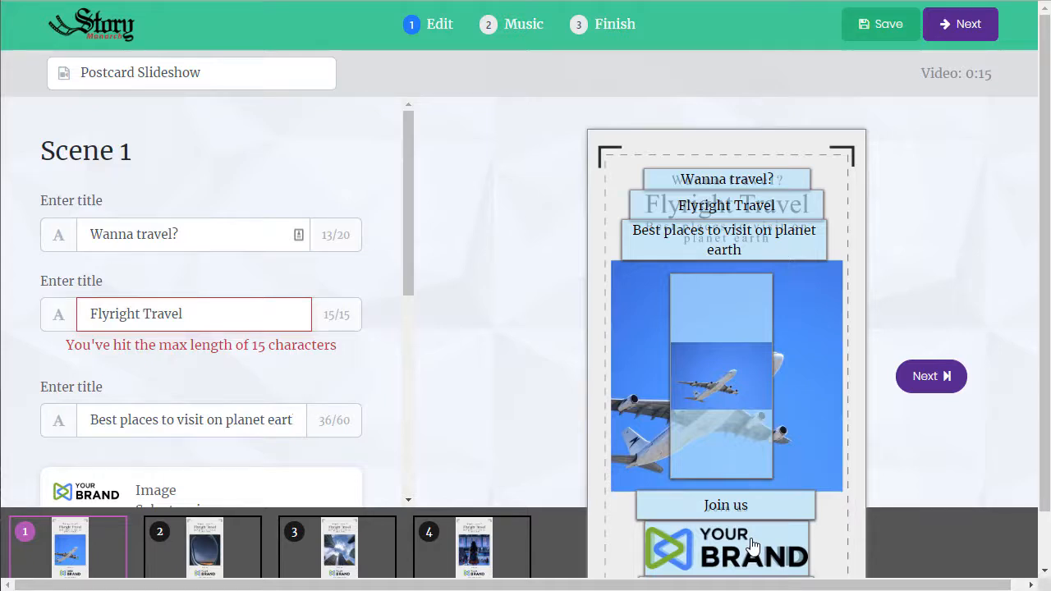
mouse_move(99, 162)
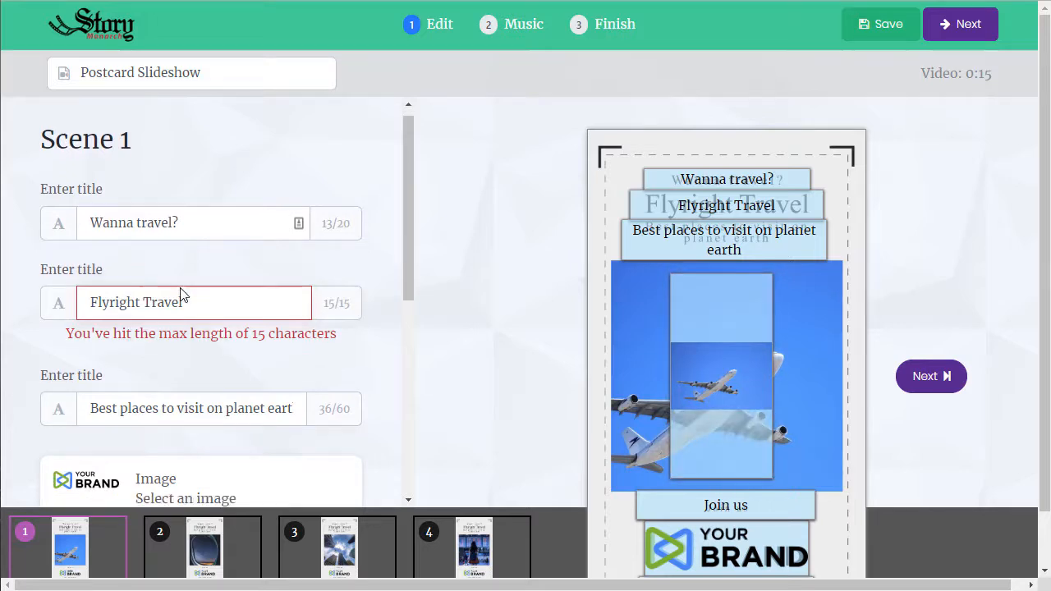
scroll("down", 3)
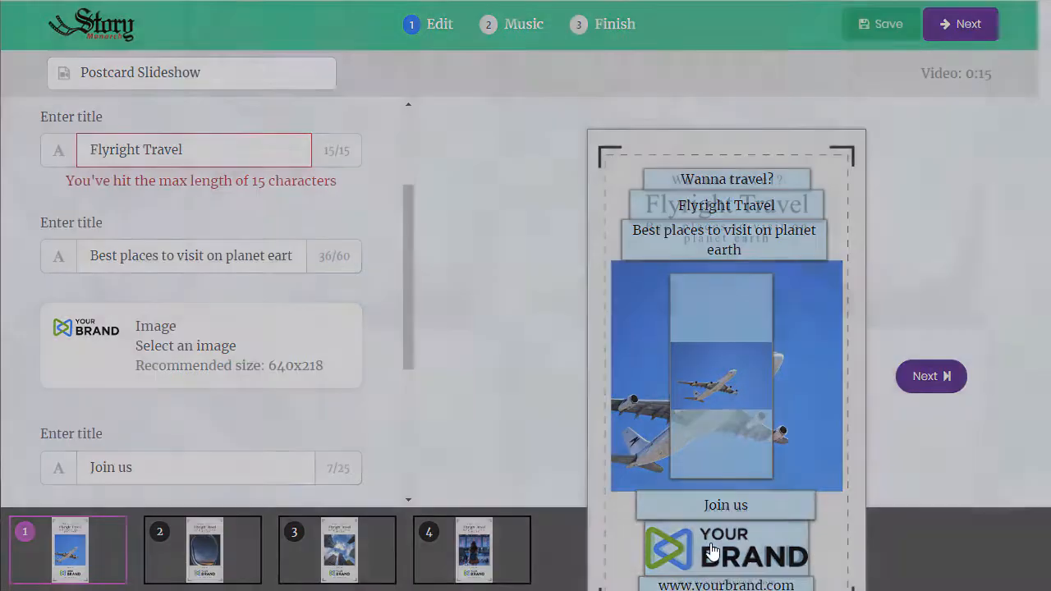
Upload logo-side.png and use the dark VIDEOAPP logo as Scene 1's brand image
left_click(201, 345)
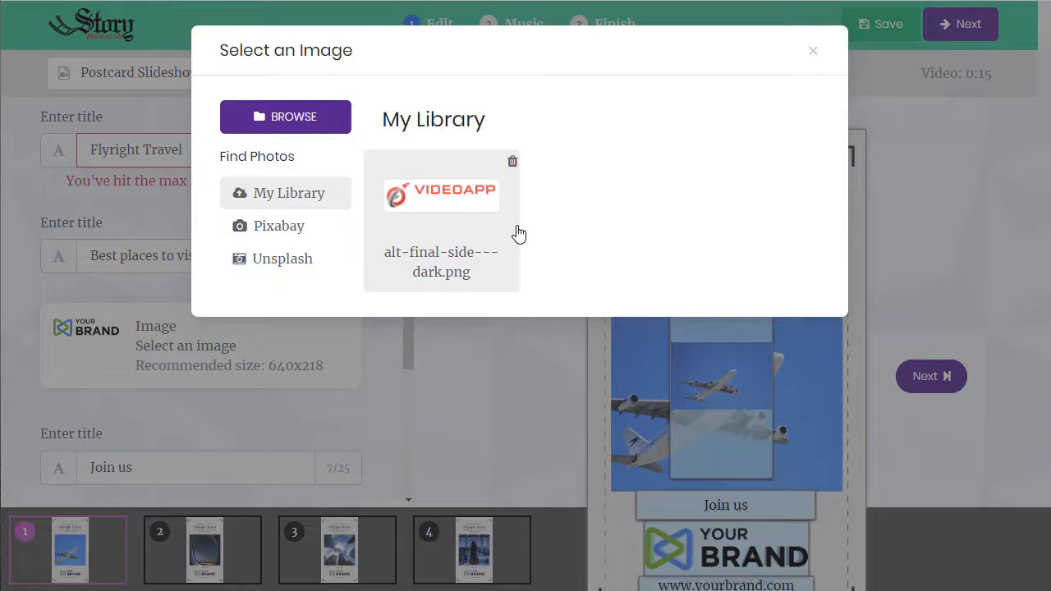
mouse_move(563, 195)
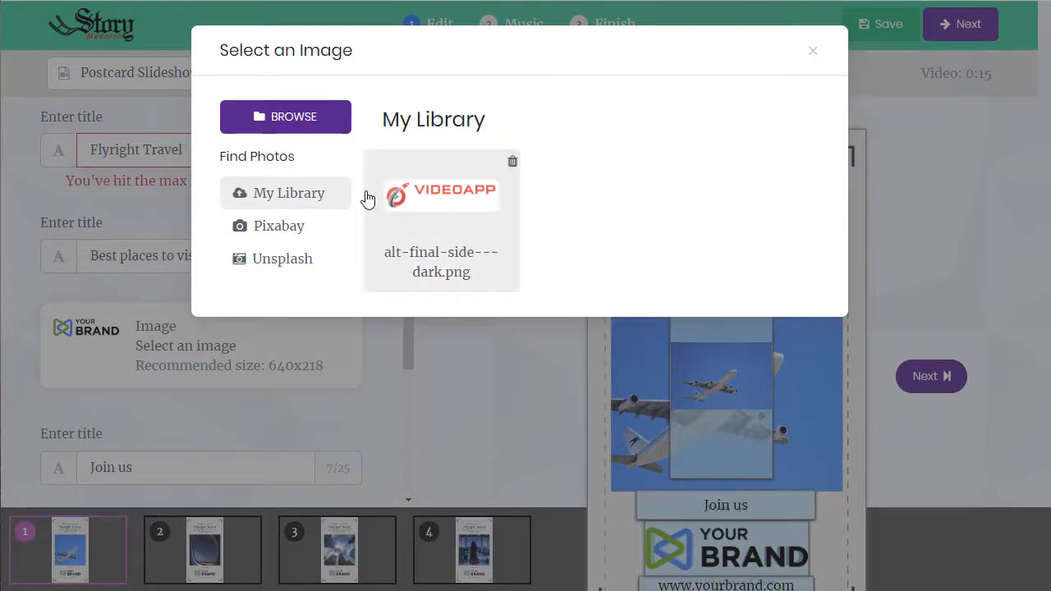
left_click(285, 116)
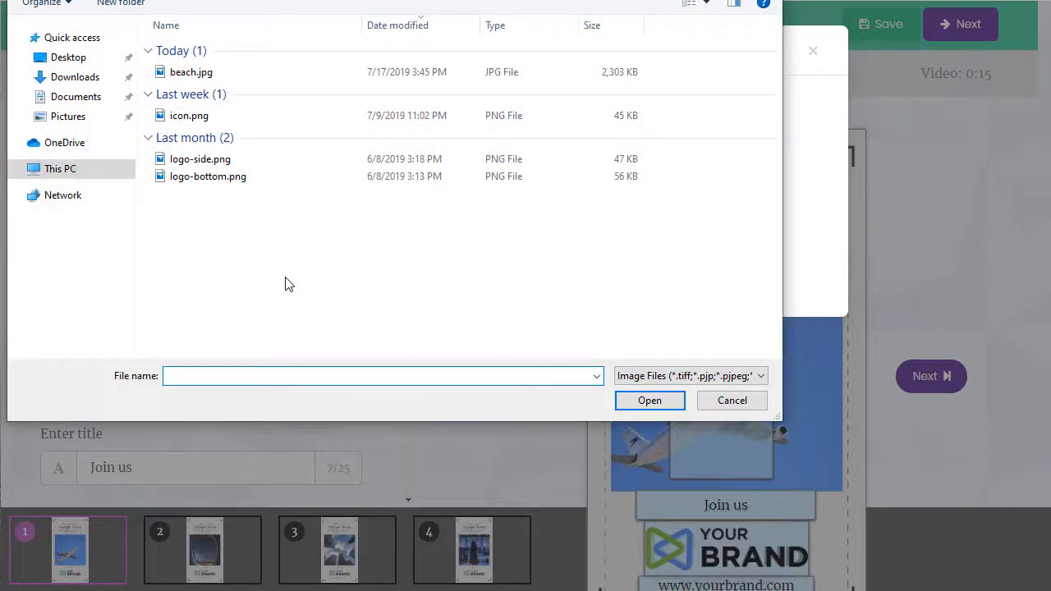
left_click(201, 158)
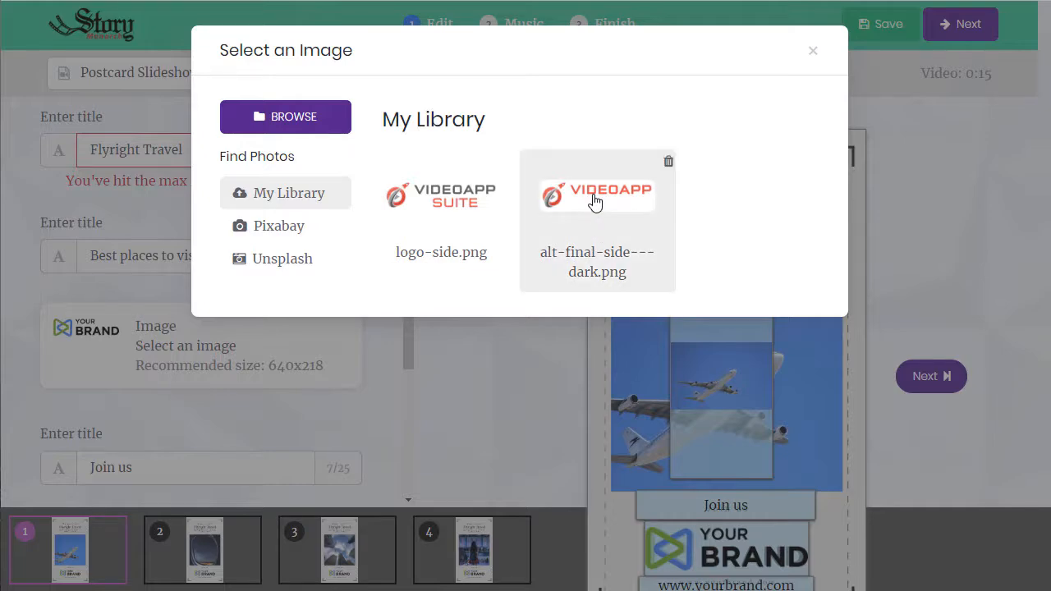
left_click(597, 195)
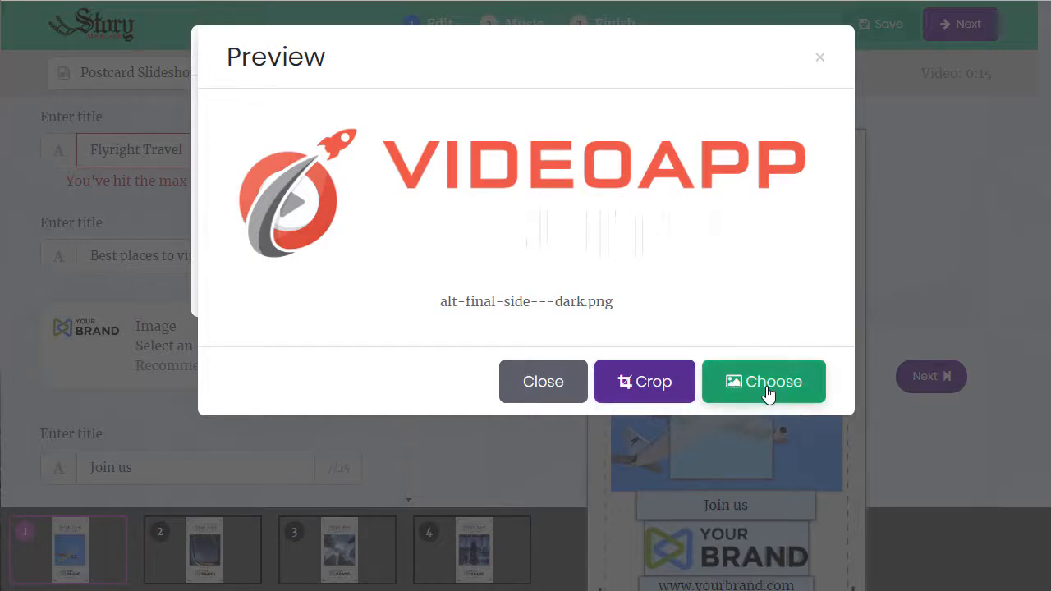
left_click(763, 381)
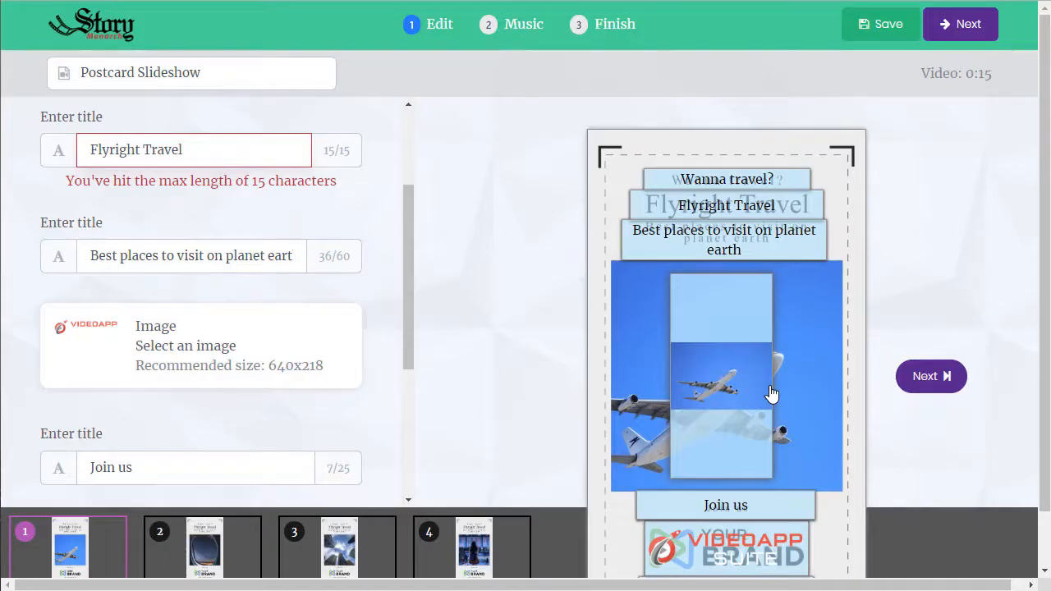
Change Scene 1's title from Flyright Travel to 'Acme Flight Co' and advance to Scene 2
triple_click(193, 150)
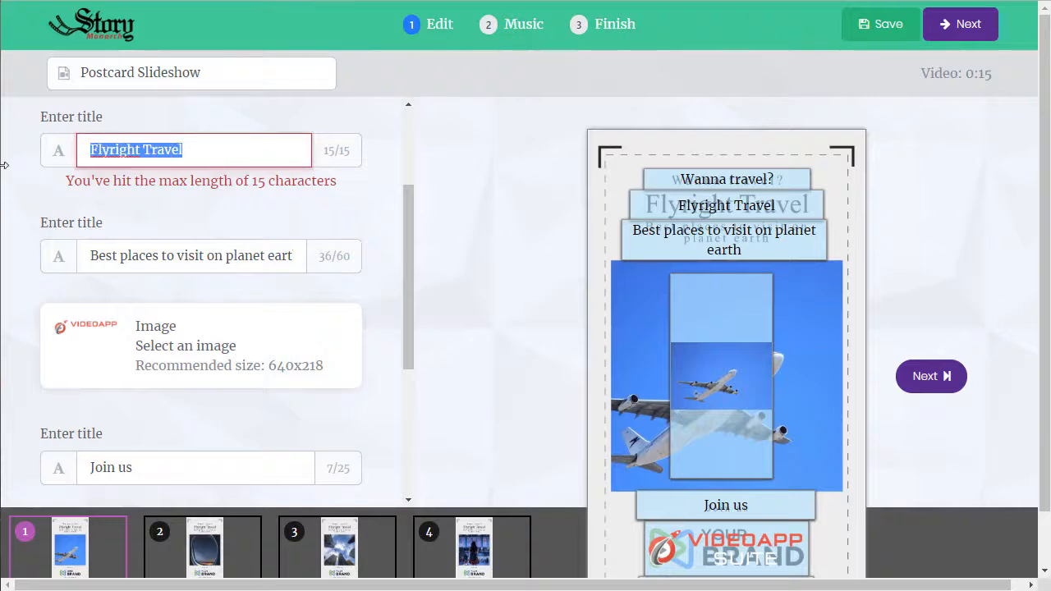
type("Acme Fli")
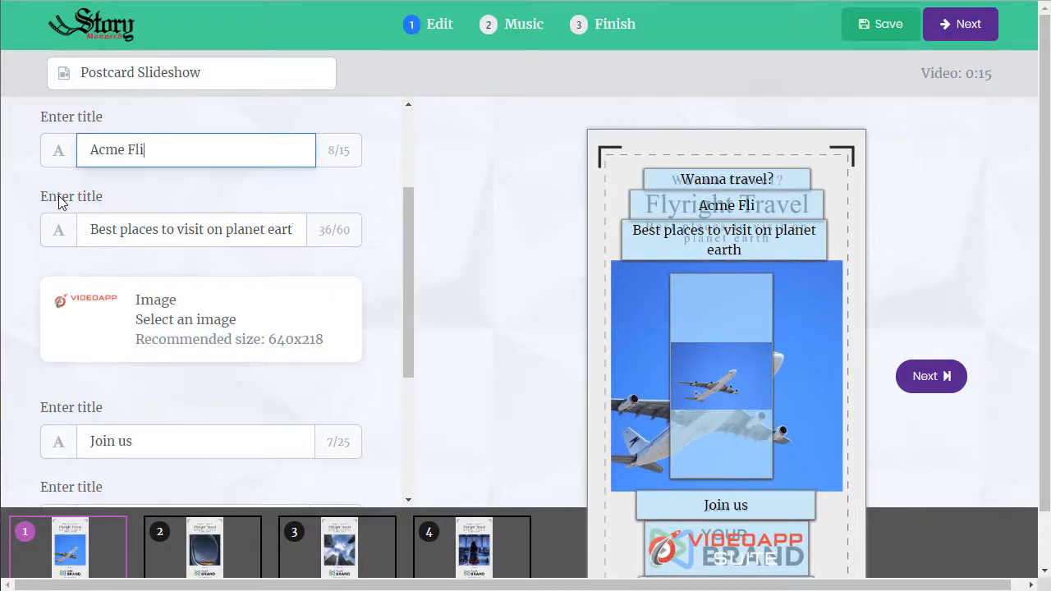
type("ght Co")
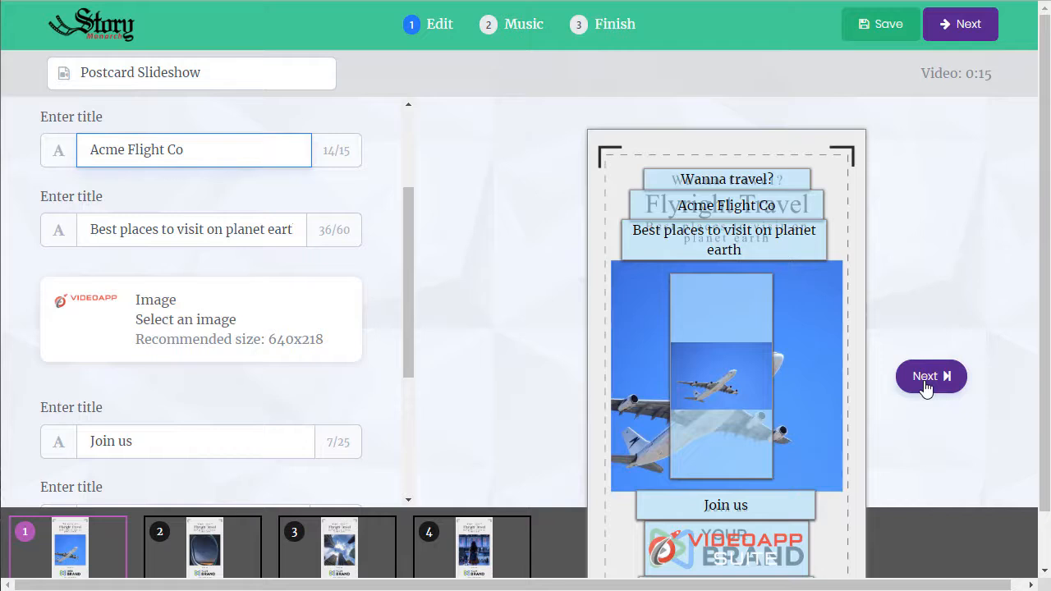
left_click(930, 376)
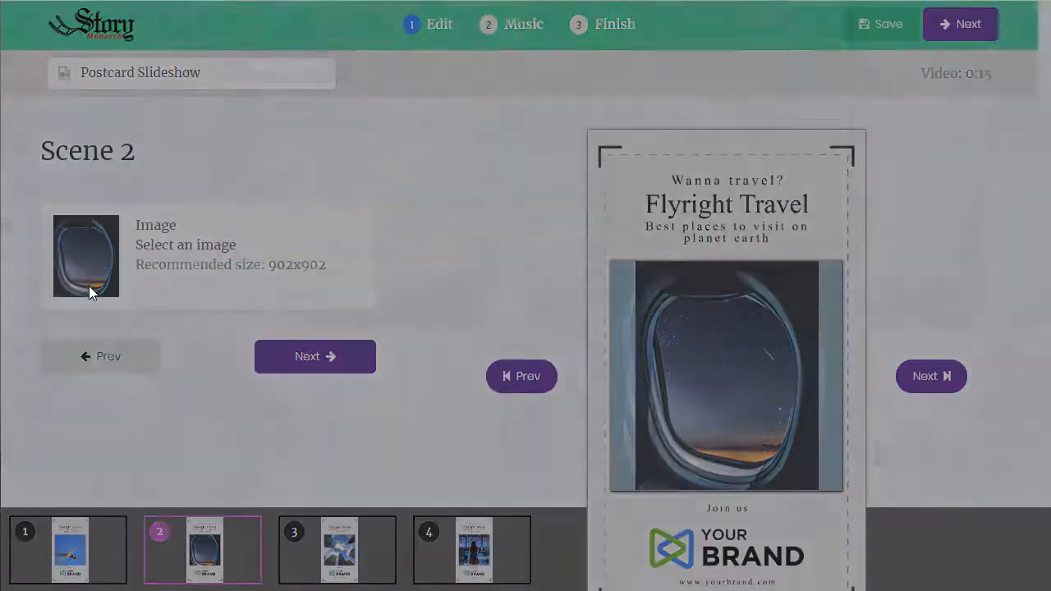
Replace Scene 2's airplane-window picture with the uploaded beach photo
left_click(85, 256)
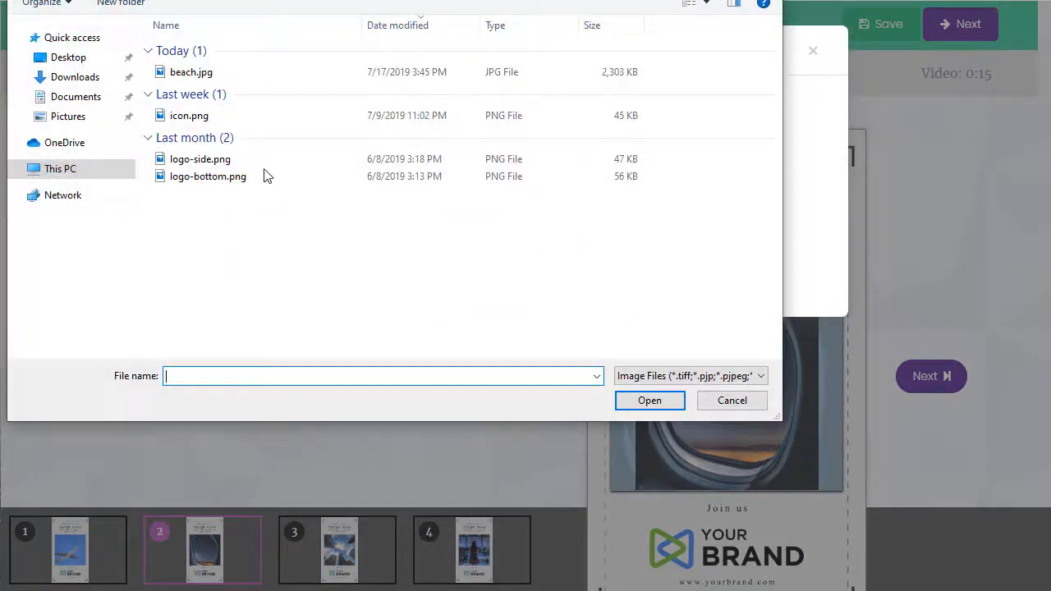
left_click(731, 400)
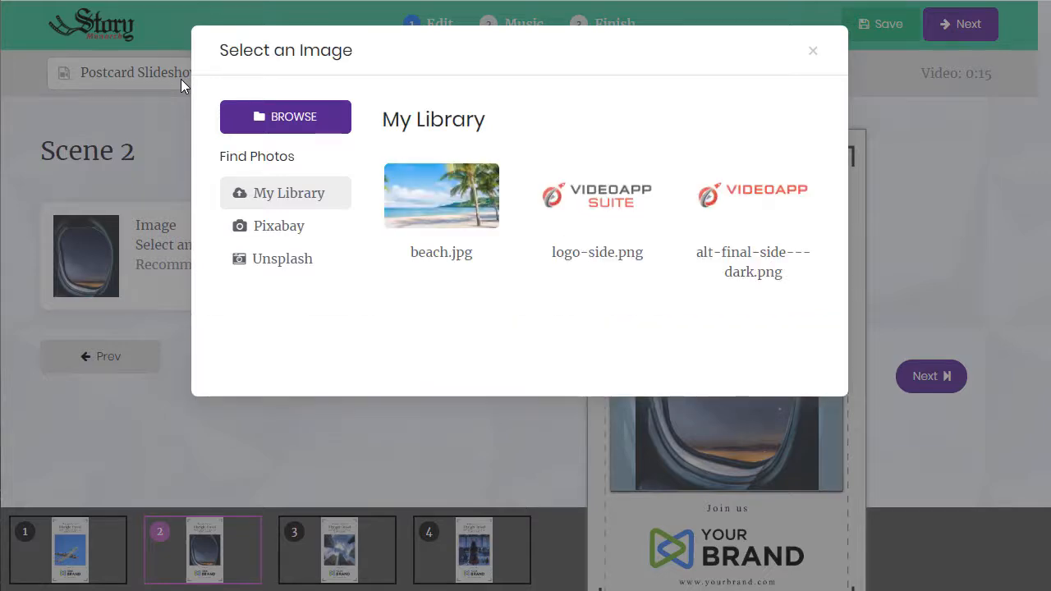
left_click(440, 196)
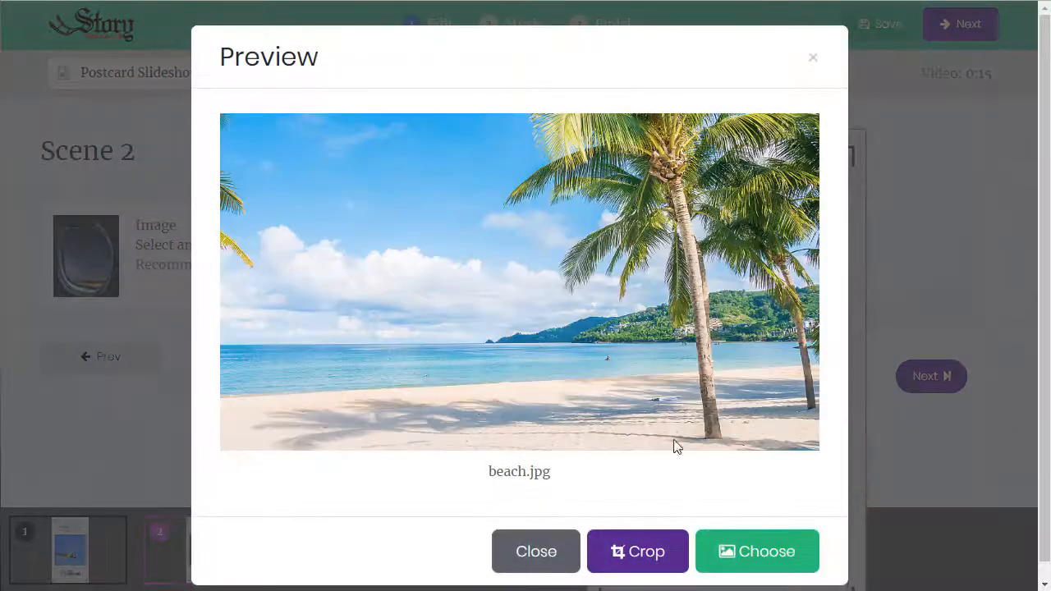
left_click(756, 551)
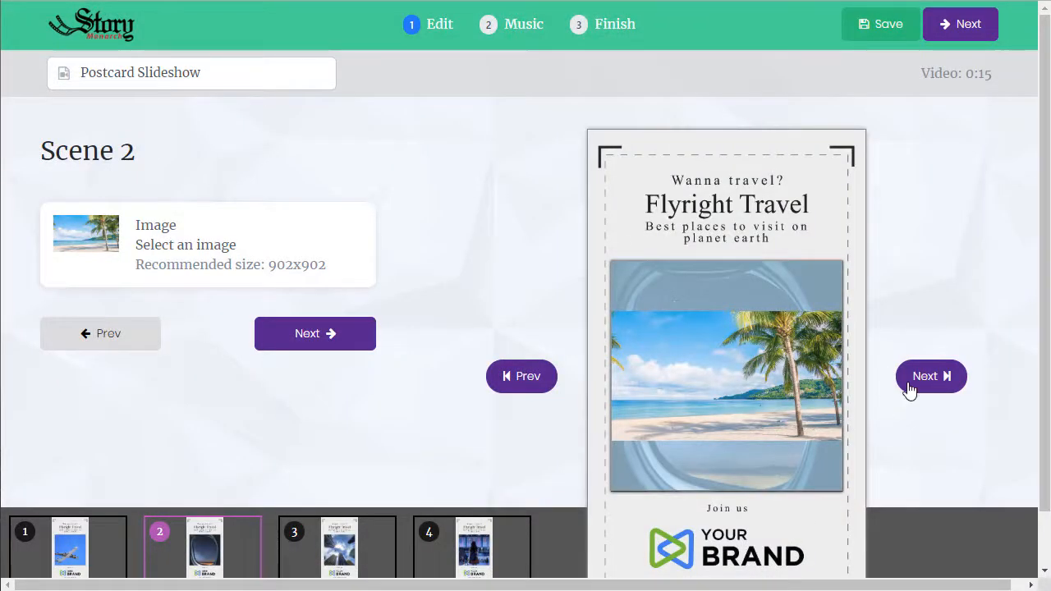
Advance through Scenes 3 and 4 to the Music step
left_click(930, 376)
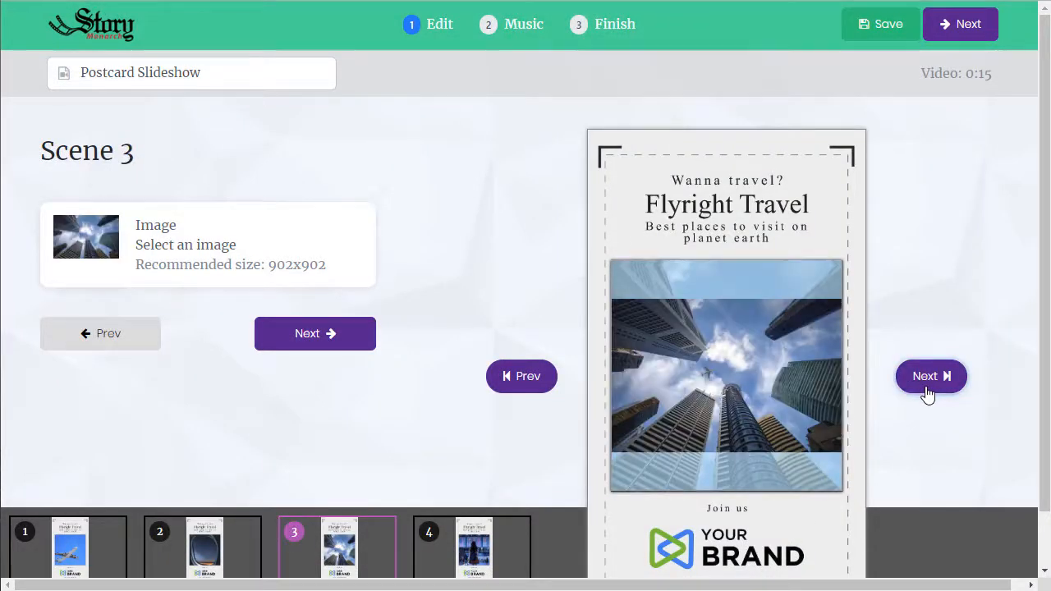
left_click(930, 375)
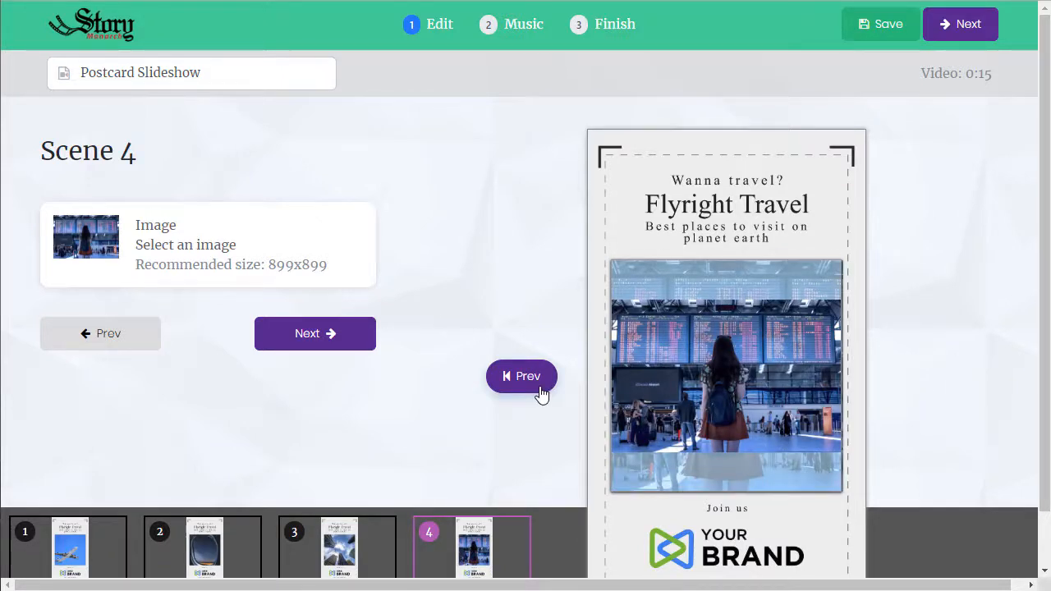
left_click(511, 24)
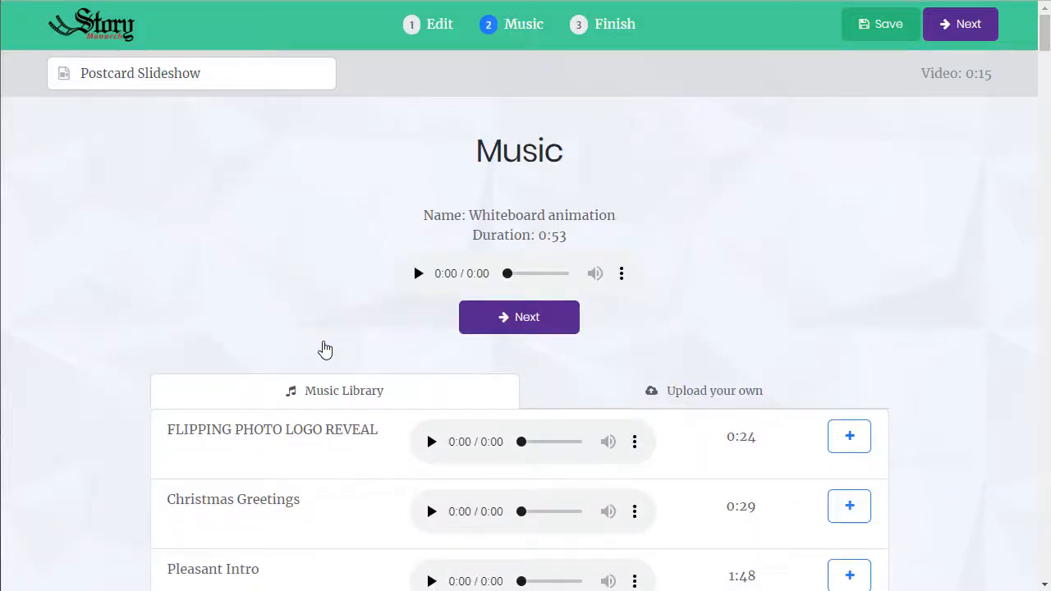
mouse_move(492, 230)
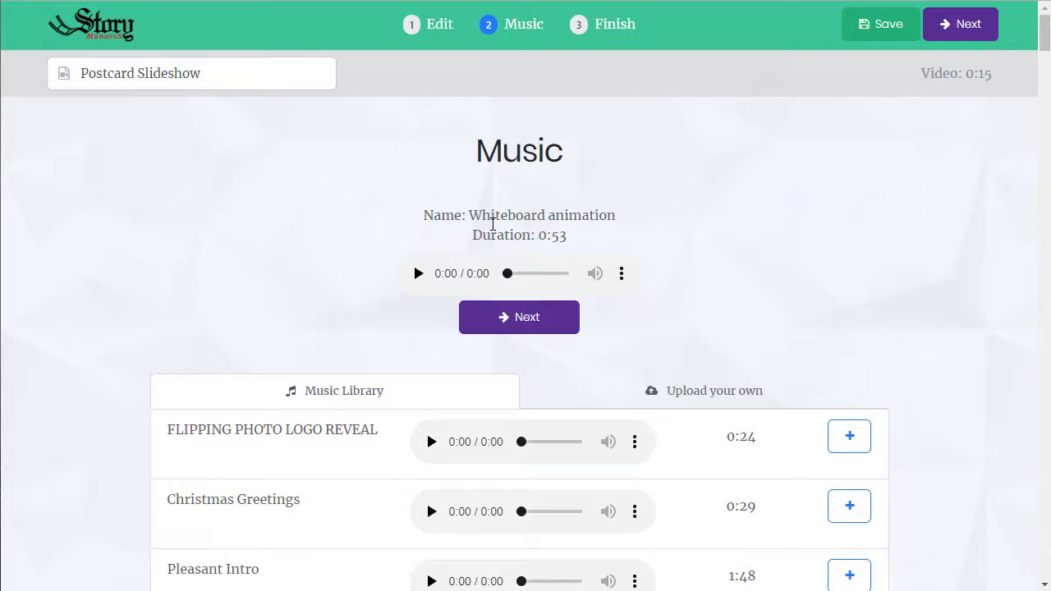
Preview library tracks and choose Pleasant Intro as the background music
left_click(418, 273)
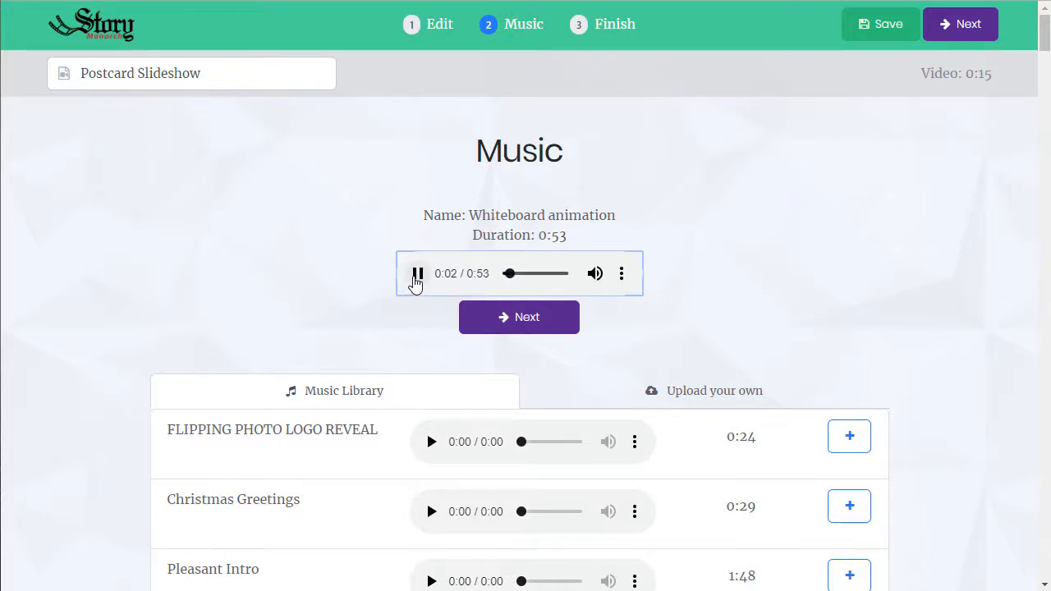
scroll("down", 3)
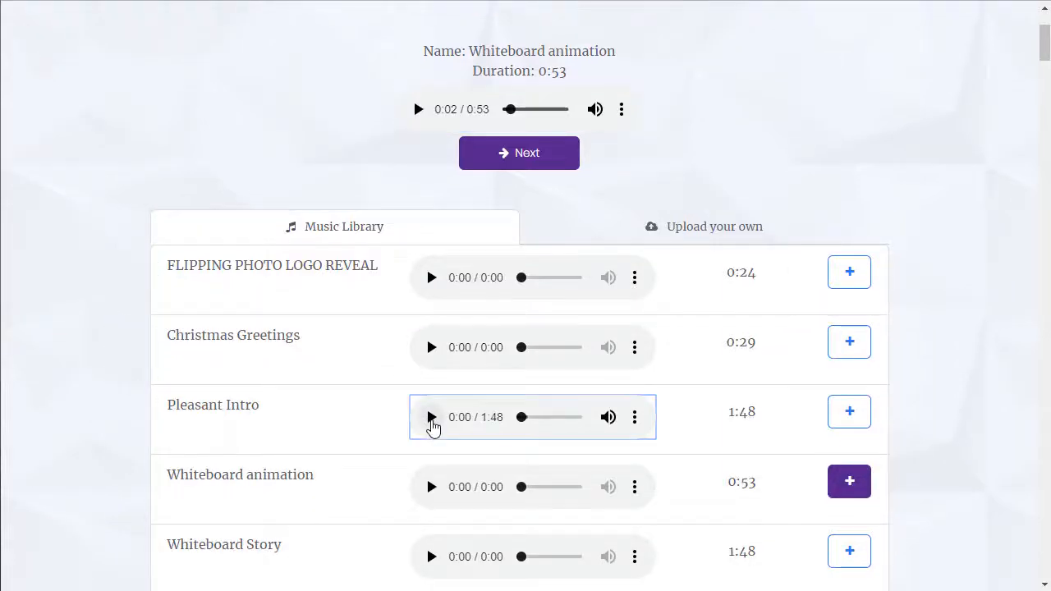
left_click(431, 417)
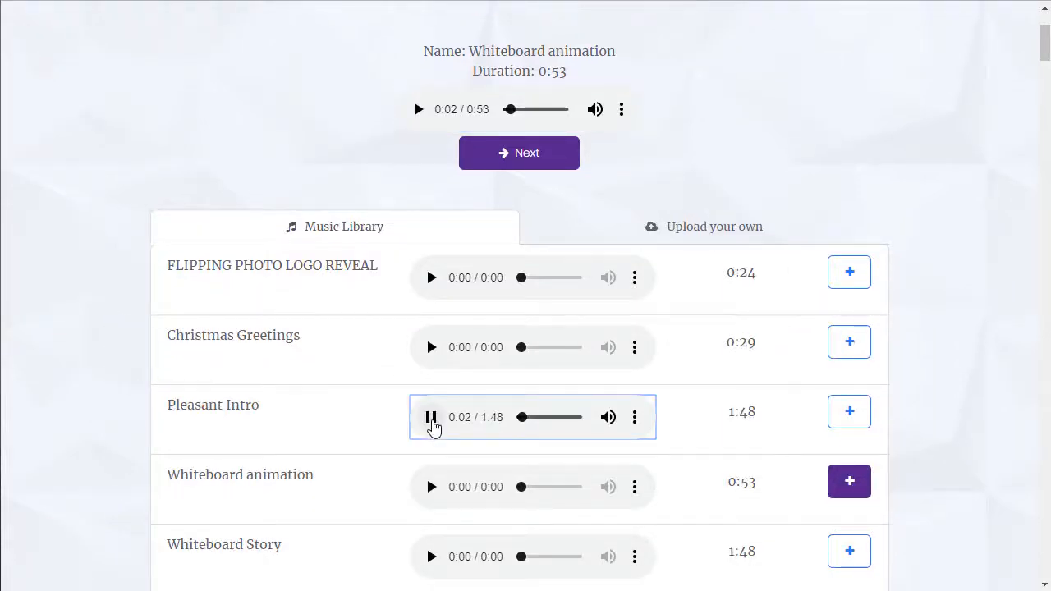
left_click(431, 417)
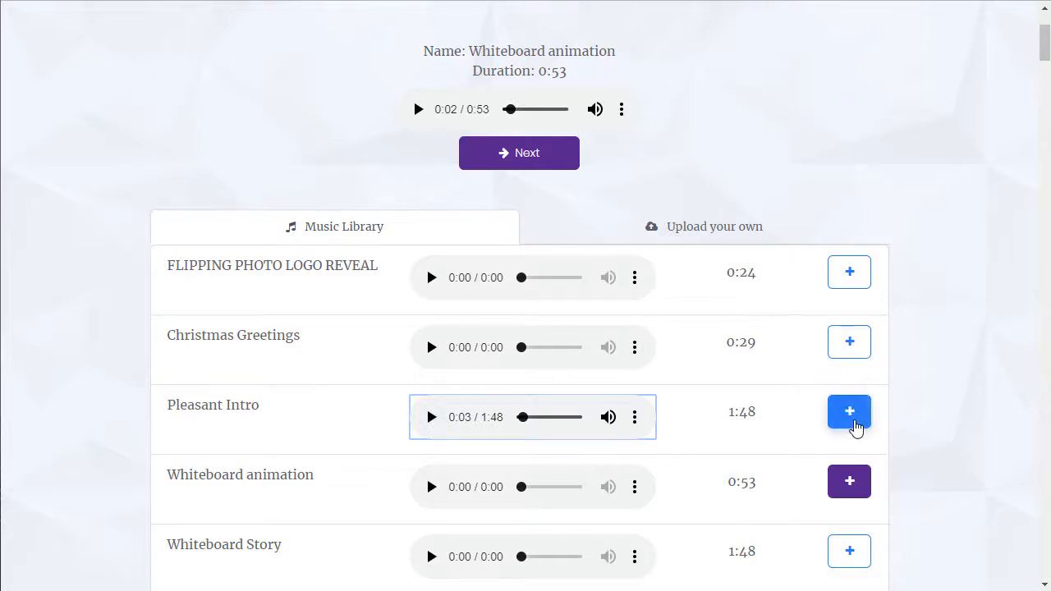
left_click(849, 412)
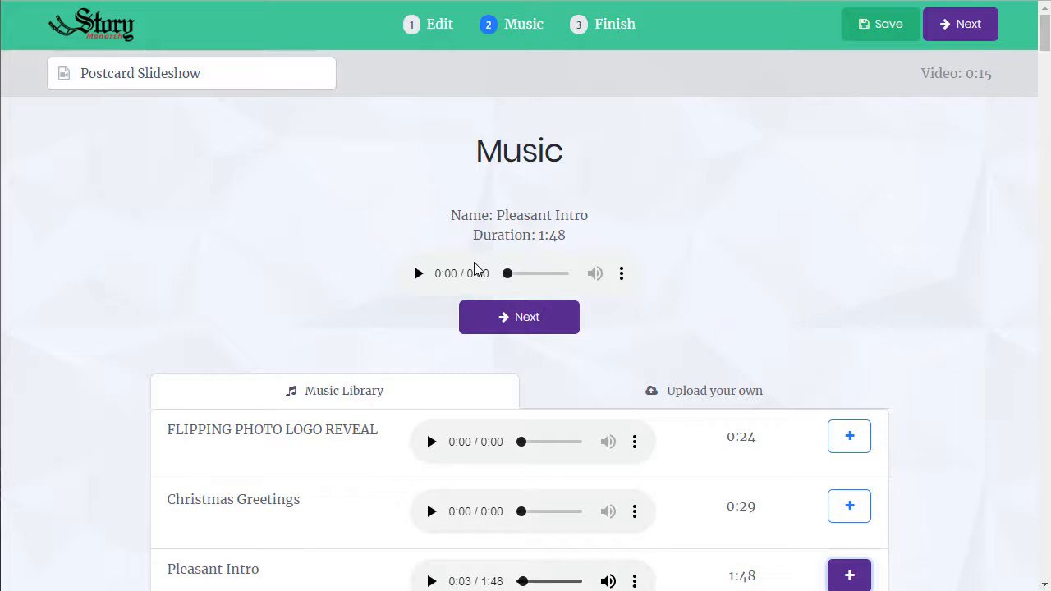
mouse_move(960, 33)
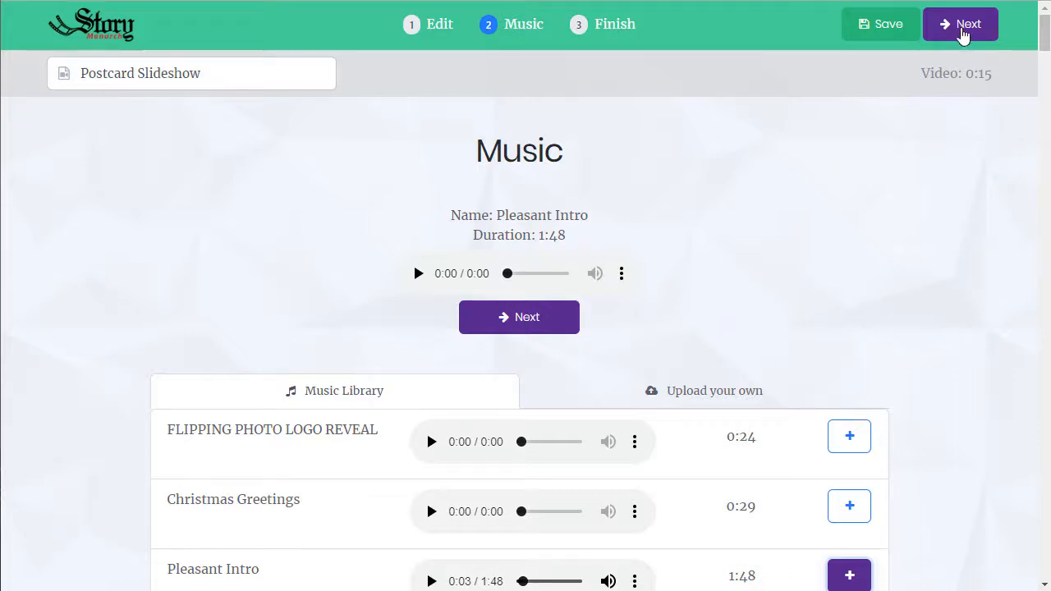
Continue to the Finish step and start rendering the Postcard Slideshow video
left_click(960, 24)
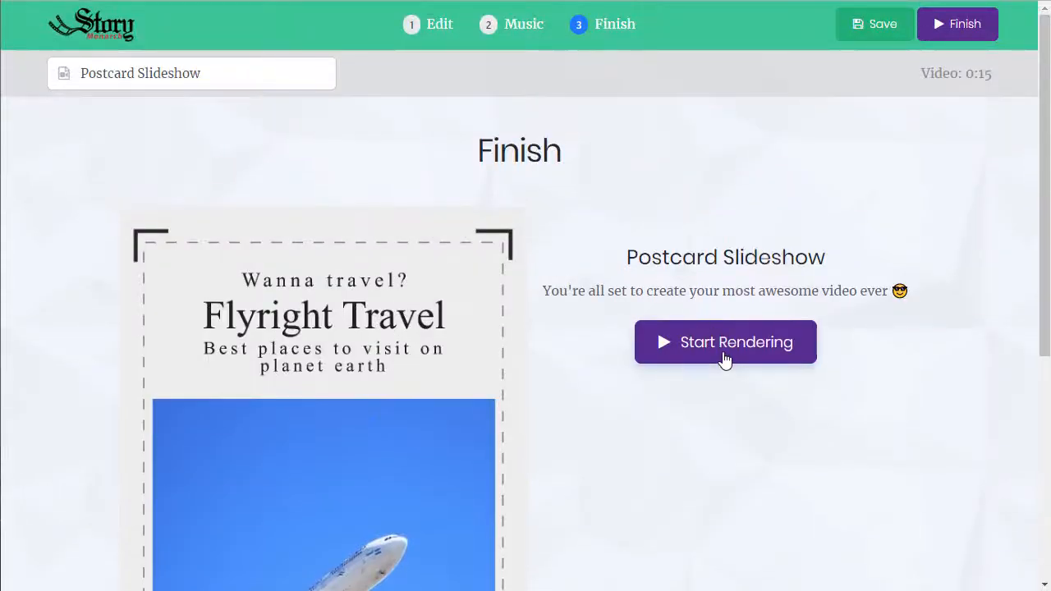
left_click(725, 342)
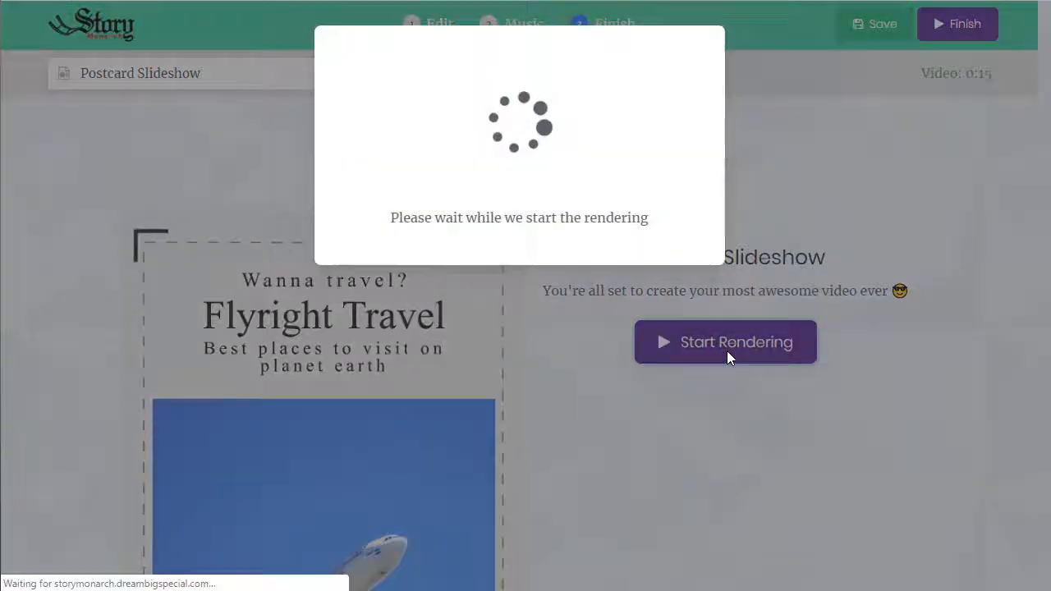
left_click(725, 341)
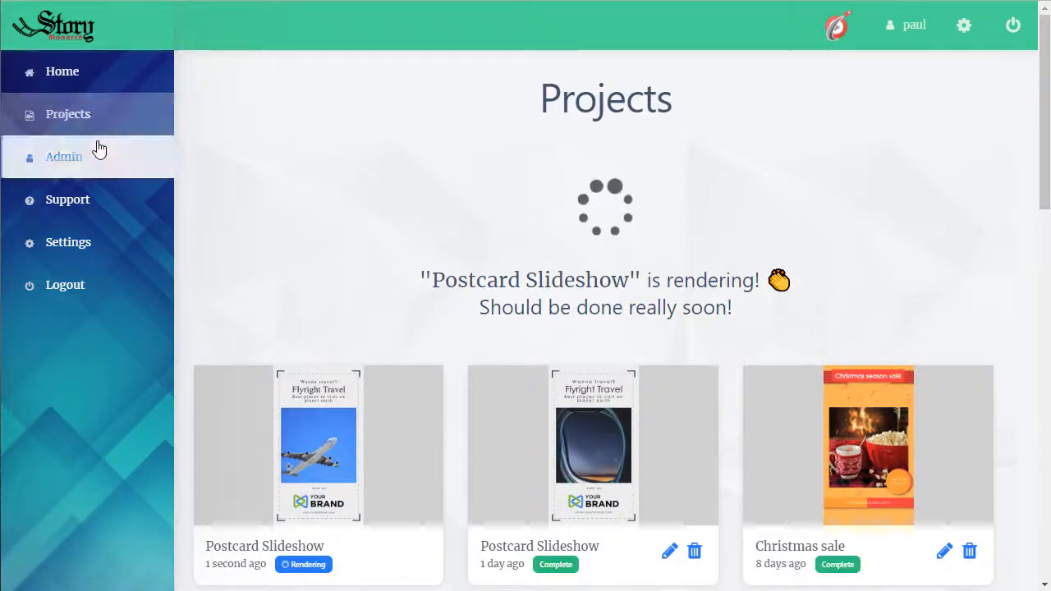
Scroll the projects list and open the completed Postcard Slideshow video
scroll("down", 3)
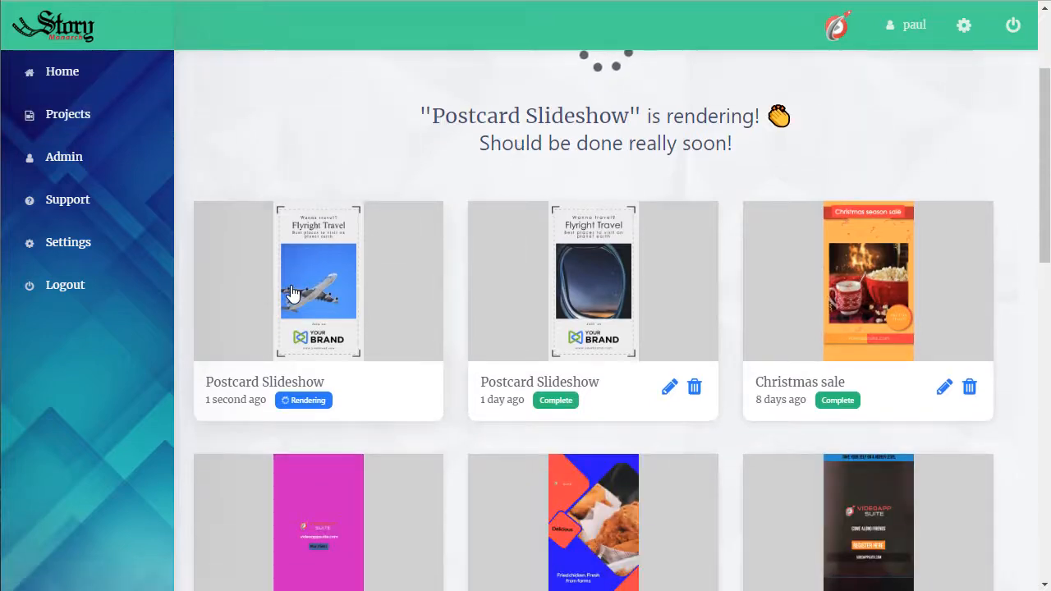
mouse_move(749, 341)
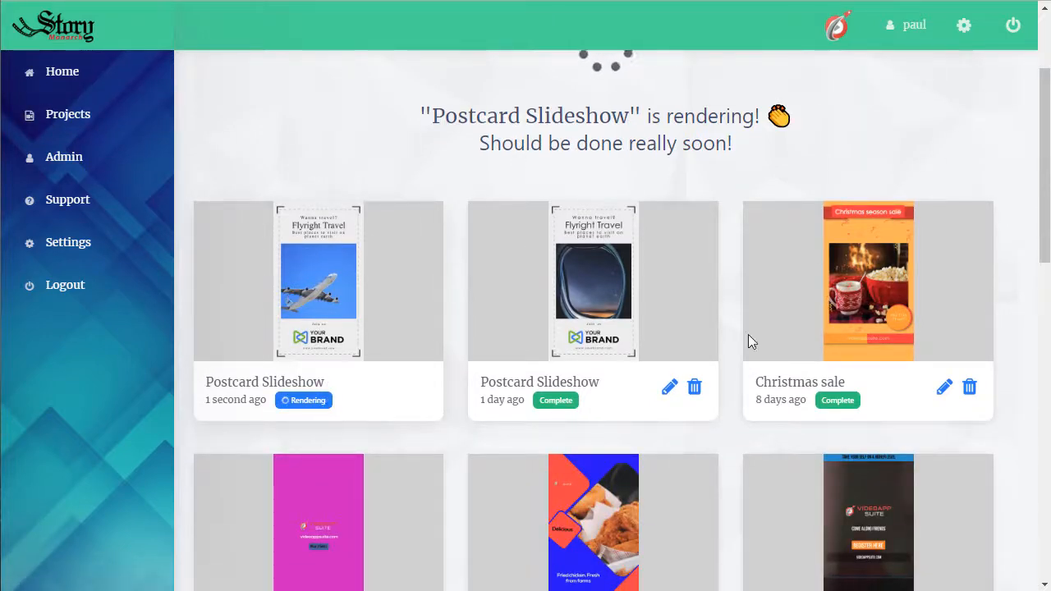
mouse_move(938, 343)
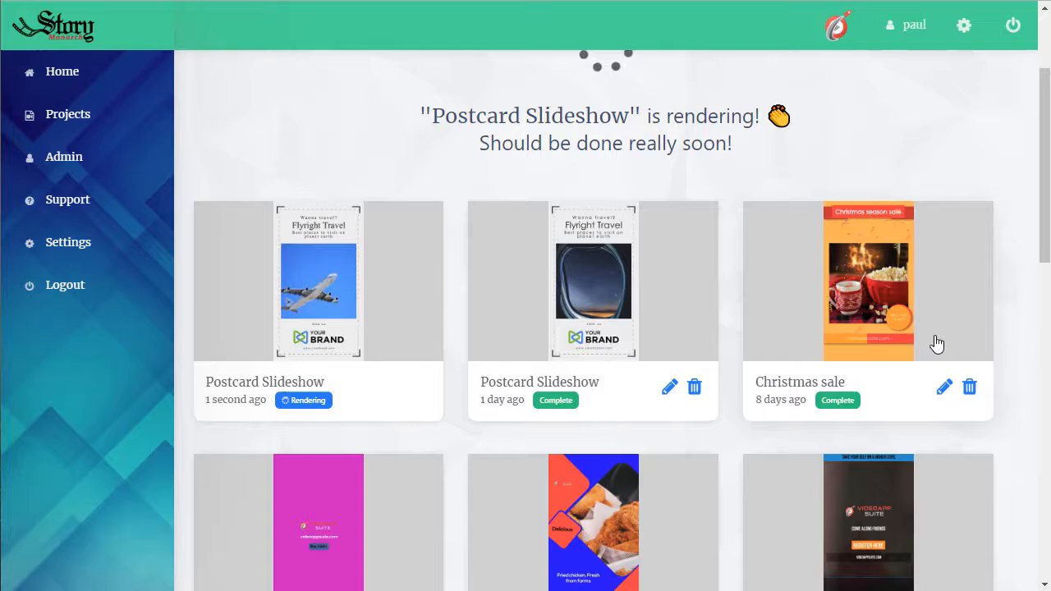
mouse_move(631, 290)
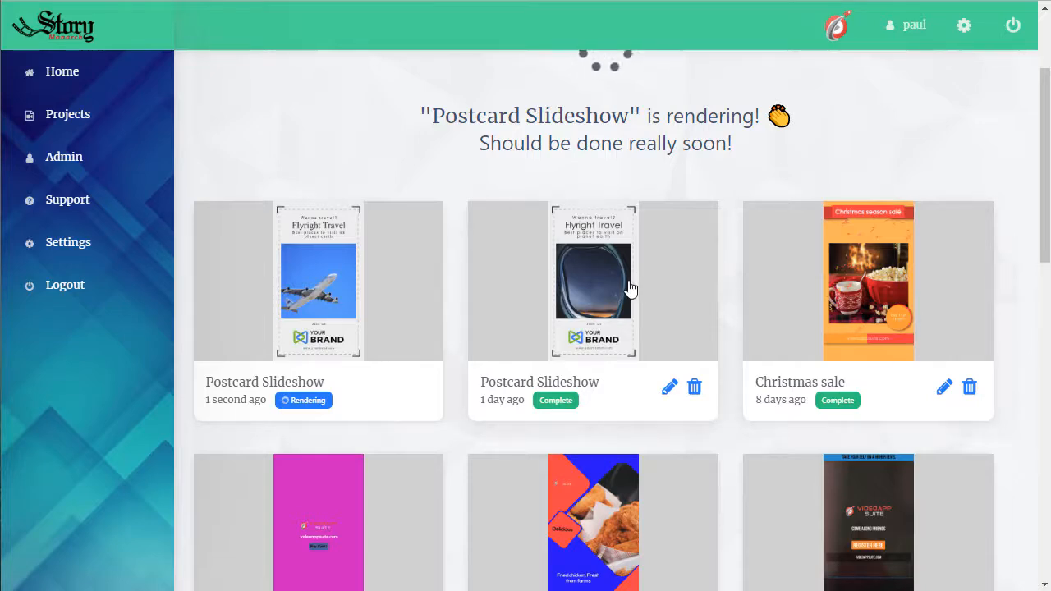
left_click(593, 280)
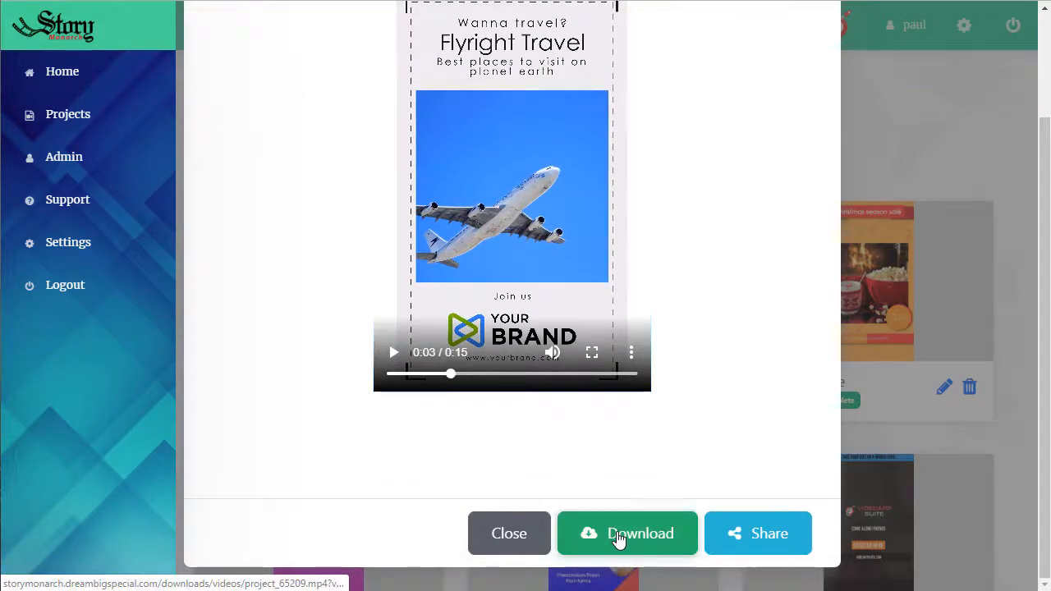
Download Postcard Slideshow.mp4 and dismiss the browser download bar
left_click(627, 532)
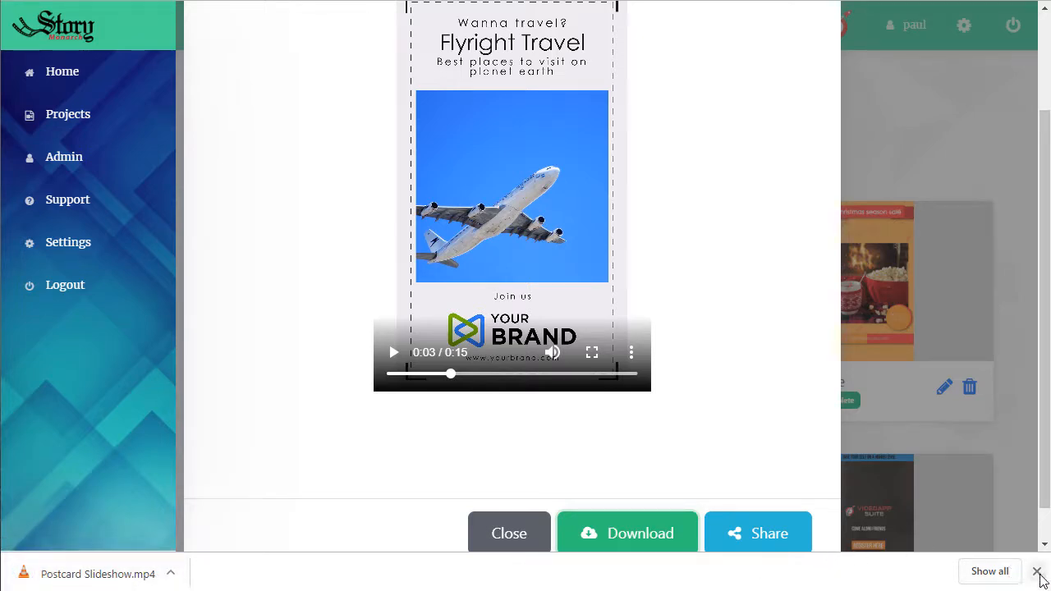
left_click(508, 532)
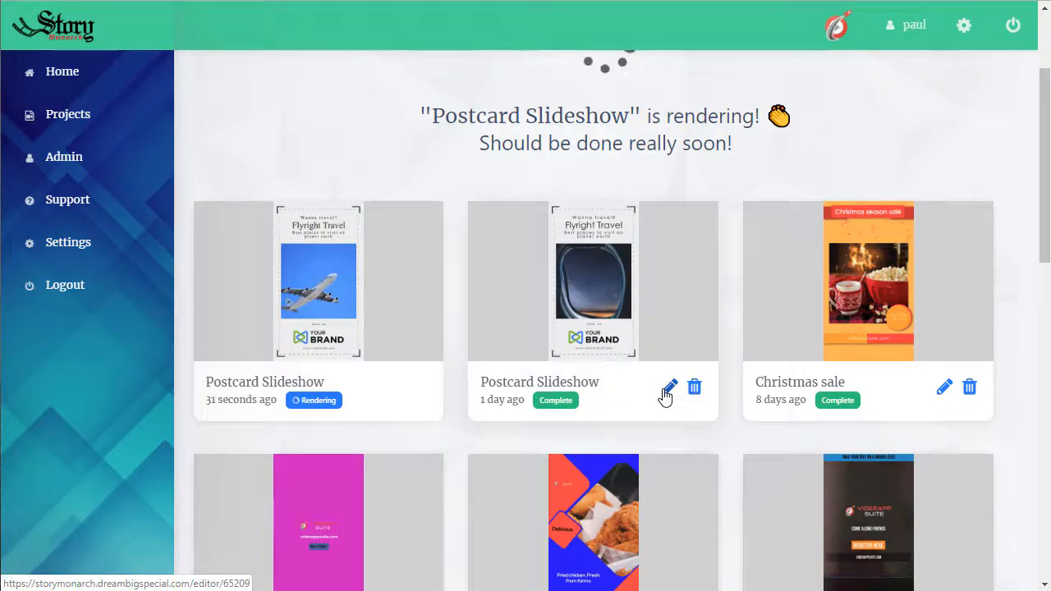
Reopen the Postcard Slideshow project in the editor, then return to the template gallery
left_click(668, 387)
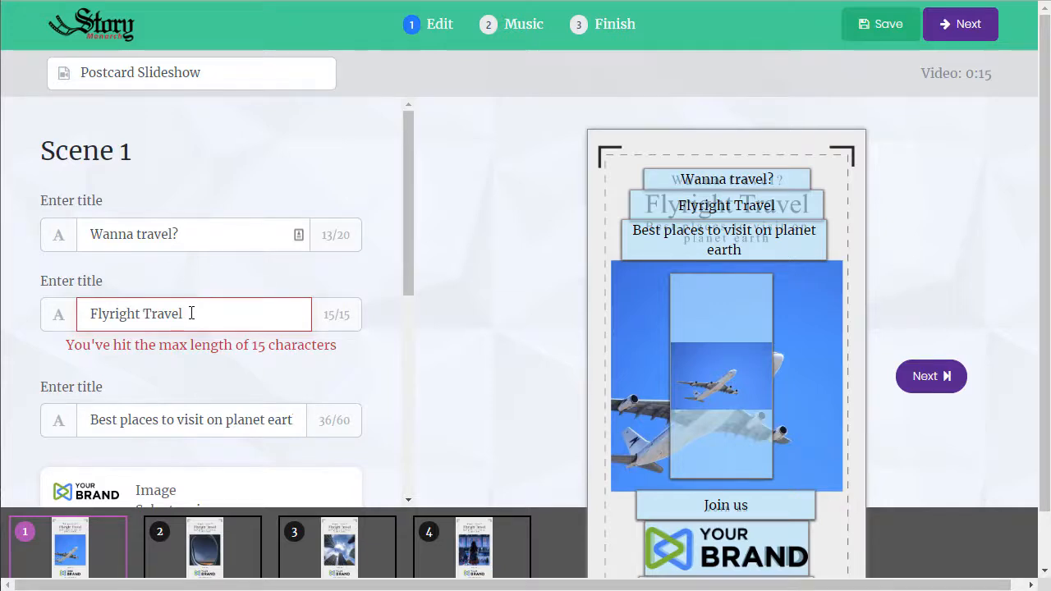
mouse_move(90, 29)
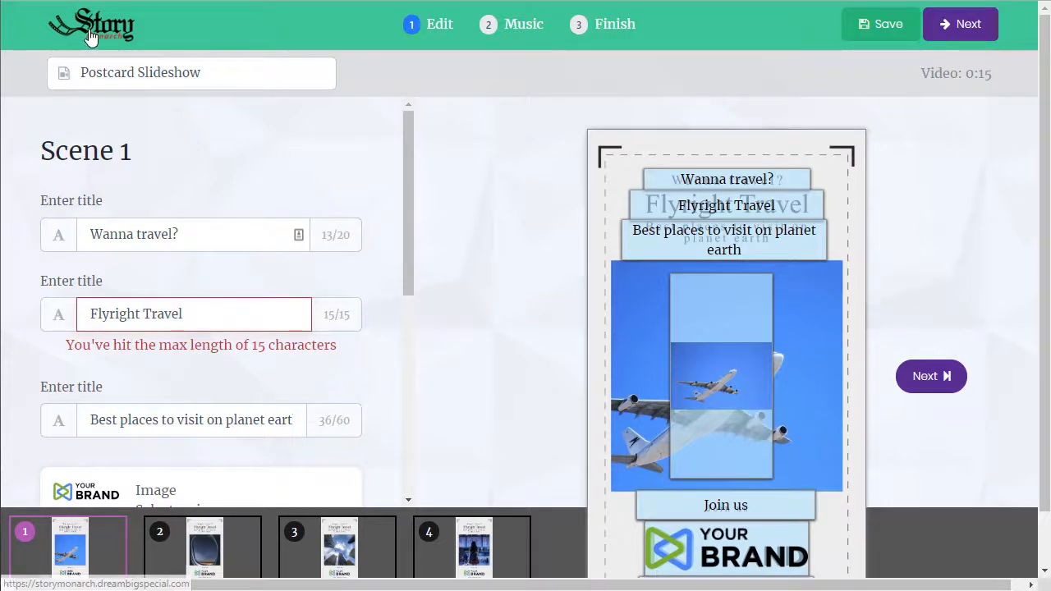
left_click(91, 26)
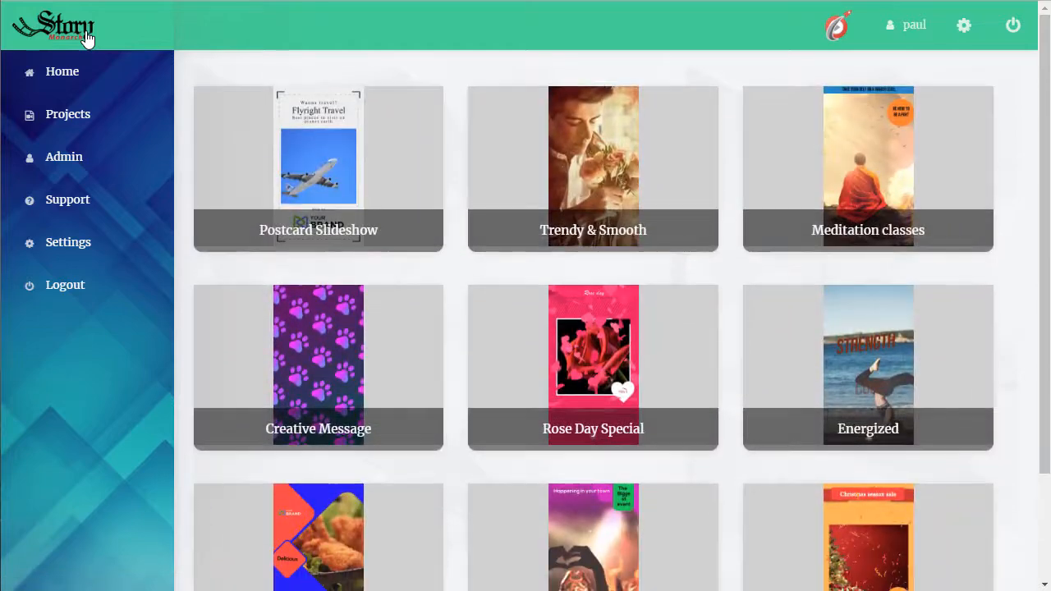